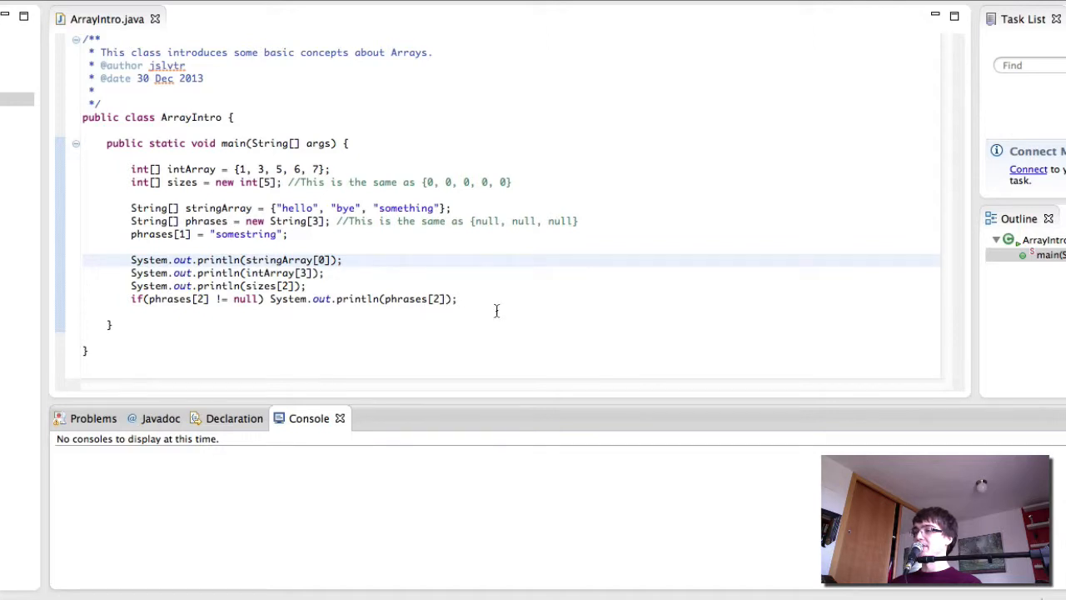
Delete the phrases[2] null-check print line, run ArrayIntro, and select the remaining print statements.
{"action": "left_click", "coordinate": [152, 299]}
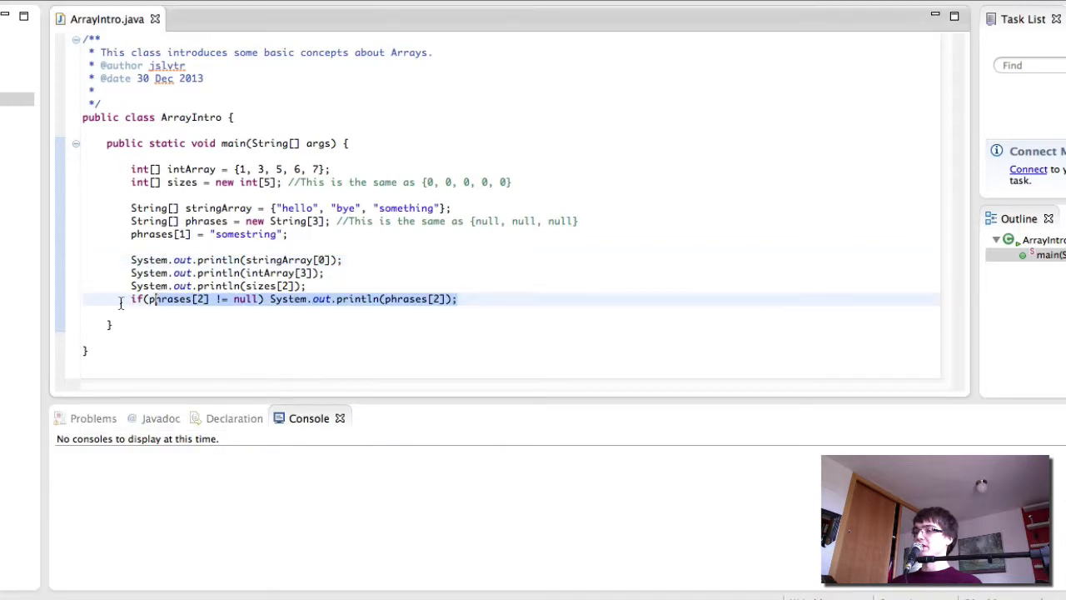
{"action": "left_click_drag", "start_coordinate": [155, 299], "coordinate": [130, 169]}
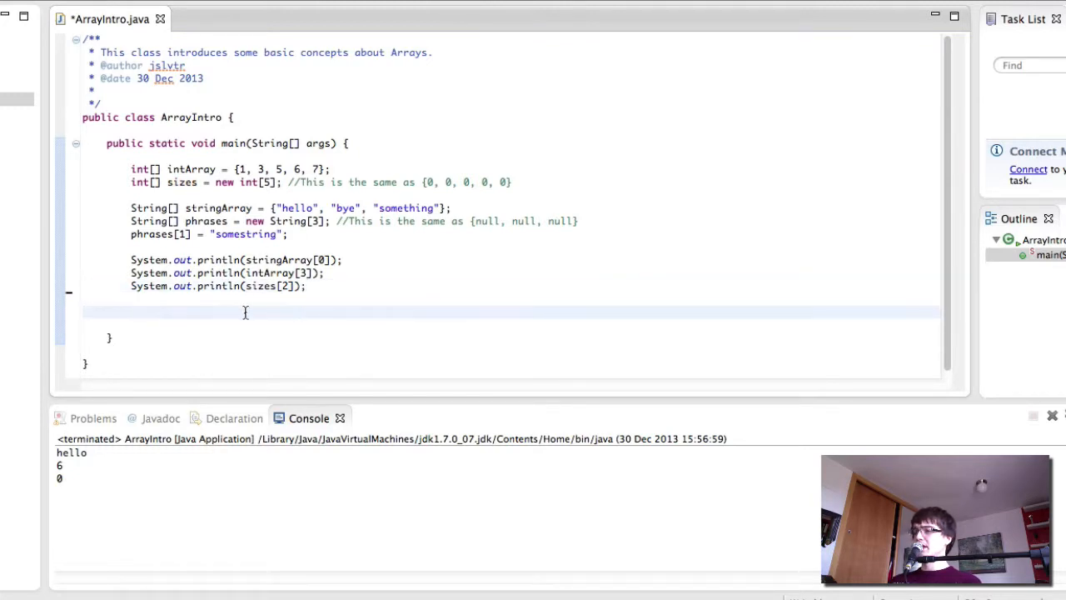
{"action": "left_click", "coordinate": [134, 313]}
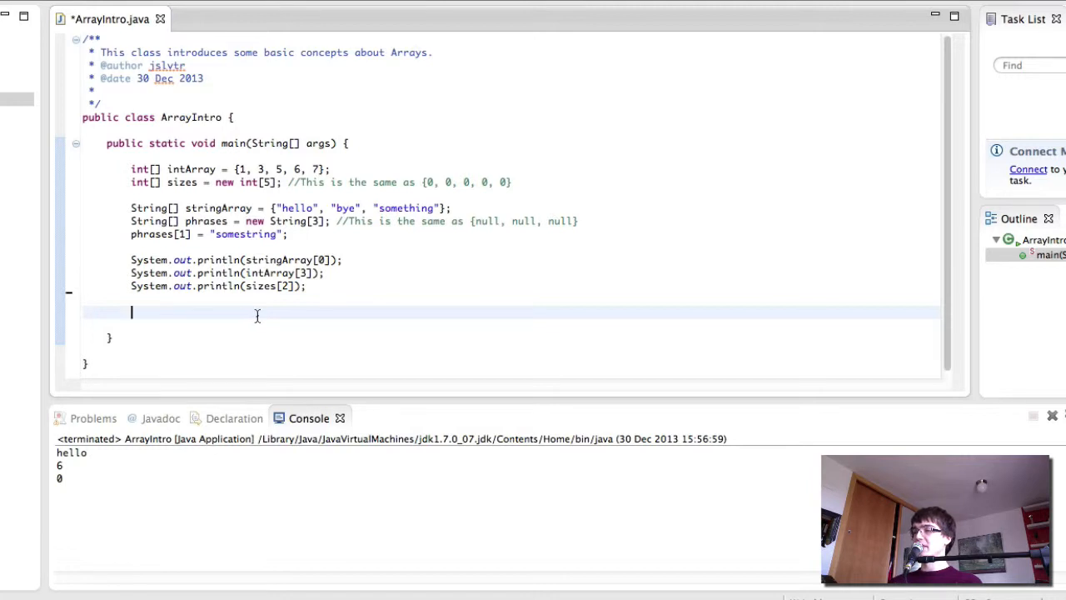
{"action": "left_click_drag", "start_coordinate": [132, 312], "coordinate": [132, 259]}
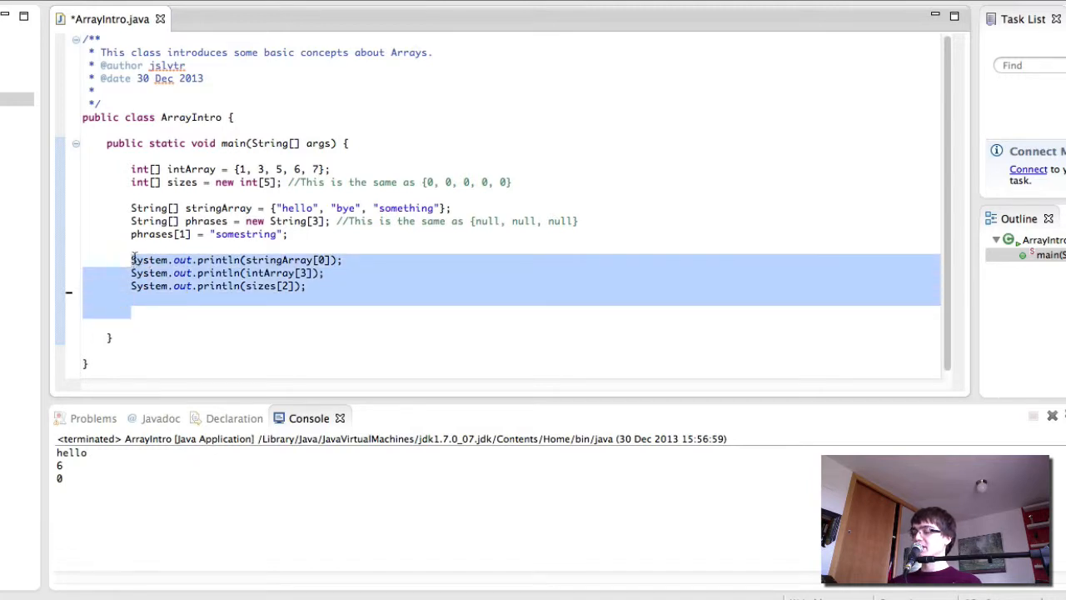
Replace the three print statements with a for loop from 0 to intArray.length.
{"action": "key", "text": "Delete"}
{"action": "type", "text": "for(int i "}
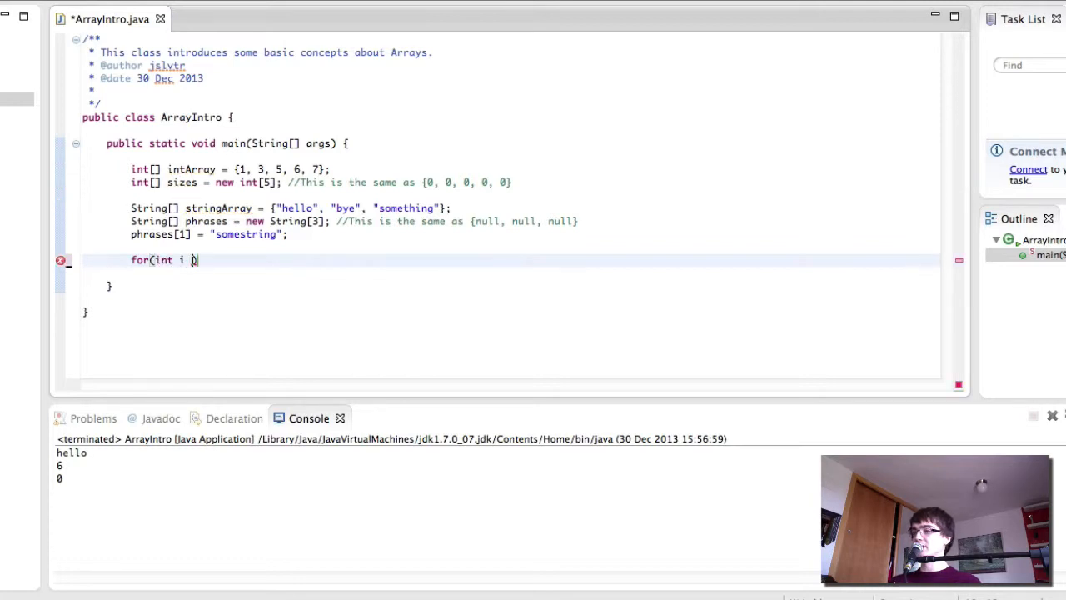
{"action": "type", "text": "= 0;)"}
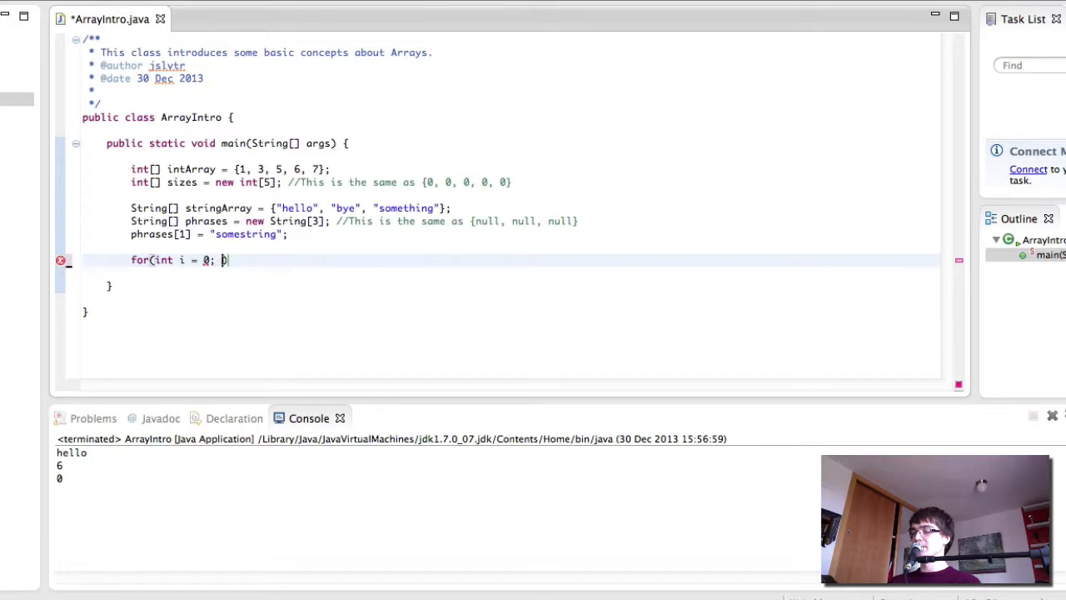
{"action": "type", "text": "i <"}
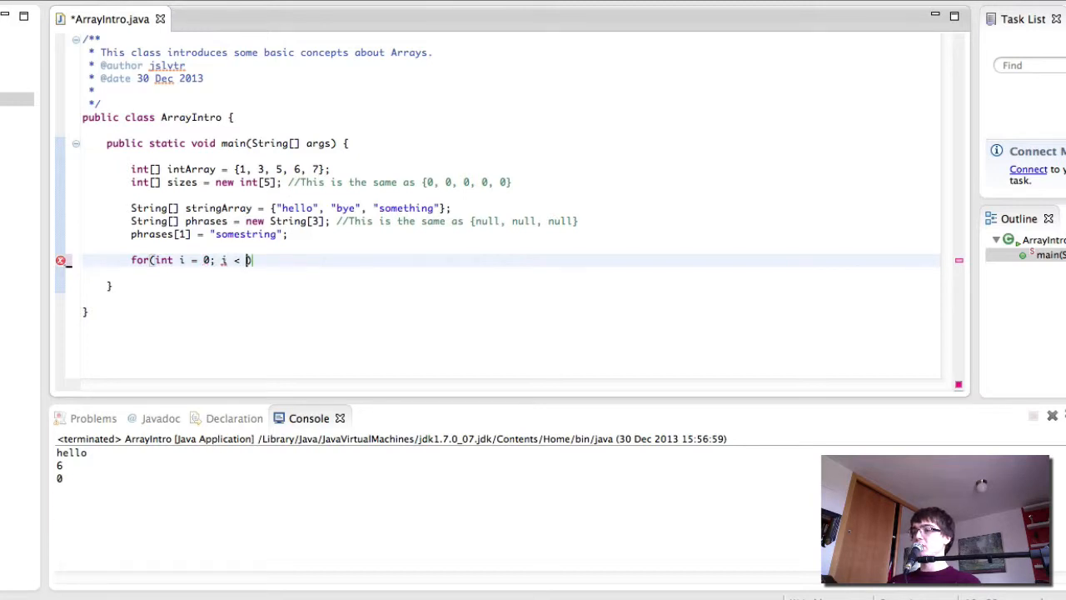
{"action": "type", "text": "i"}
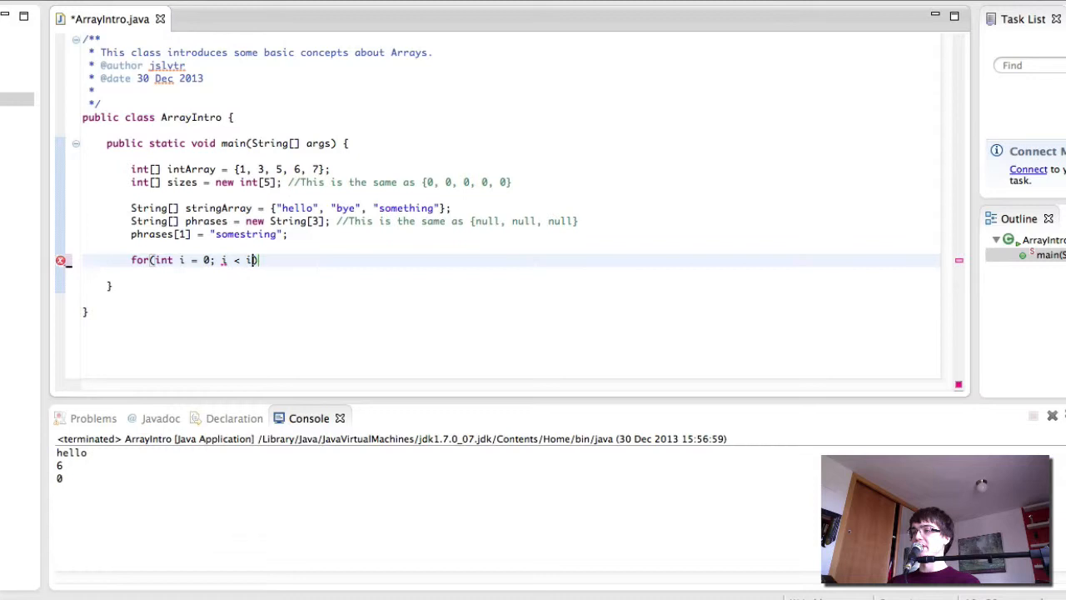
{"action": "type", "text": "ntArray.length; i++"}
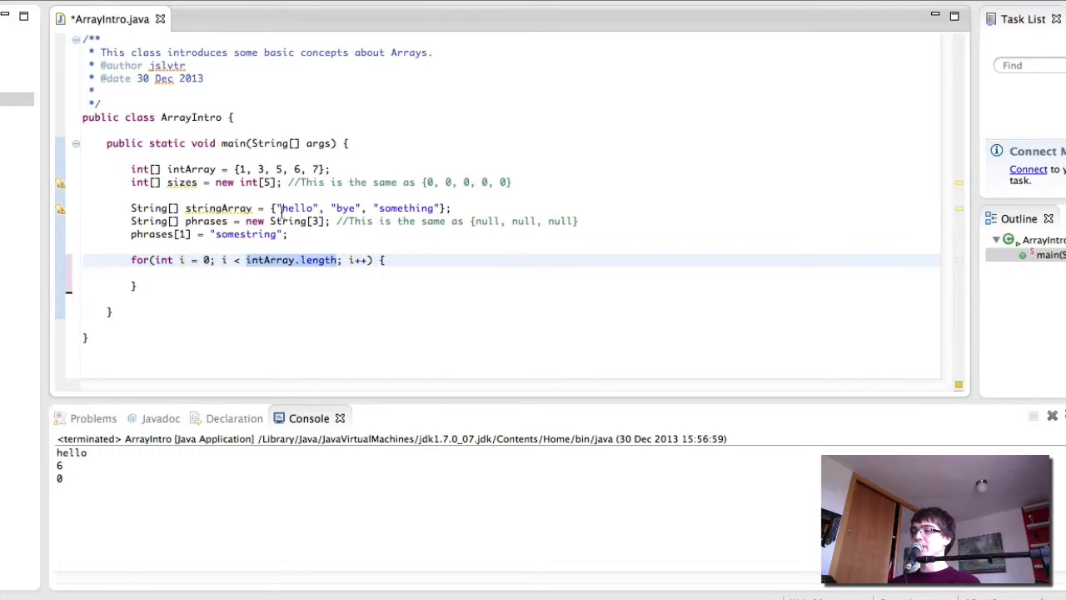
{"action": "left_click", "coordinate": [324, 168]}
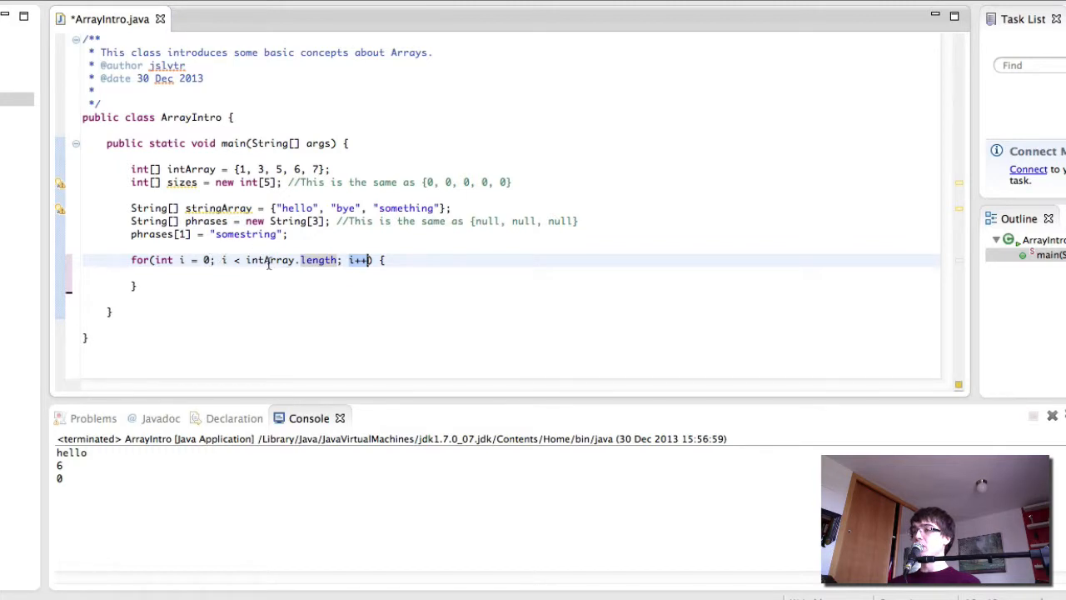
{"action": "left_click", "coordinate": [256, 169]}
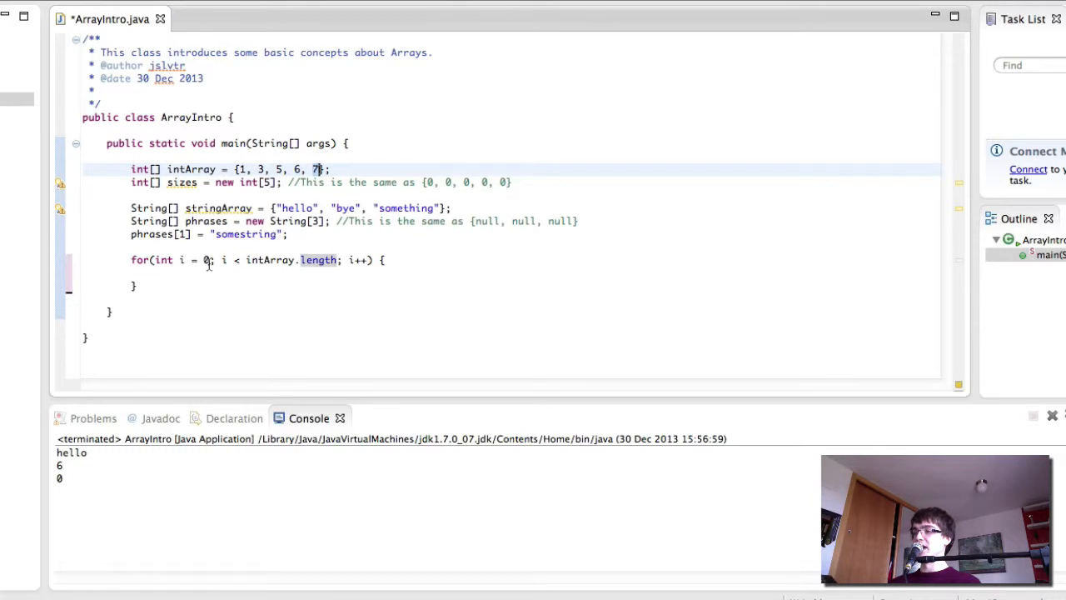
Add System.out.println(intArray[i]); inside the loop body.
{"action": "left_click", "coordinate": [221, 259]}
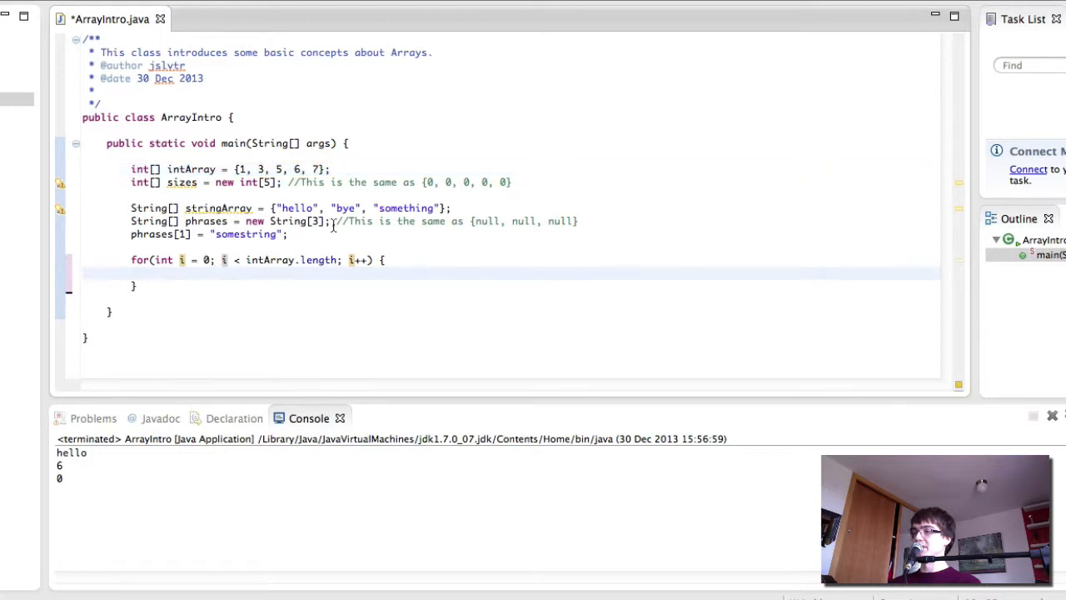
{"action": "type", "text": "System"}
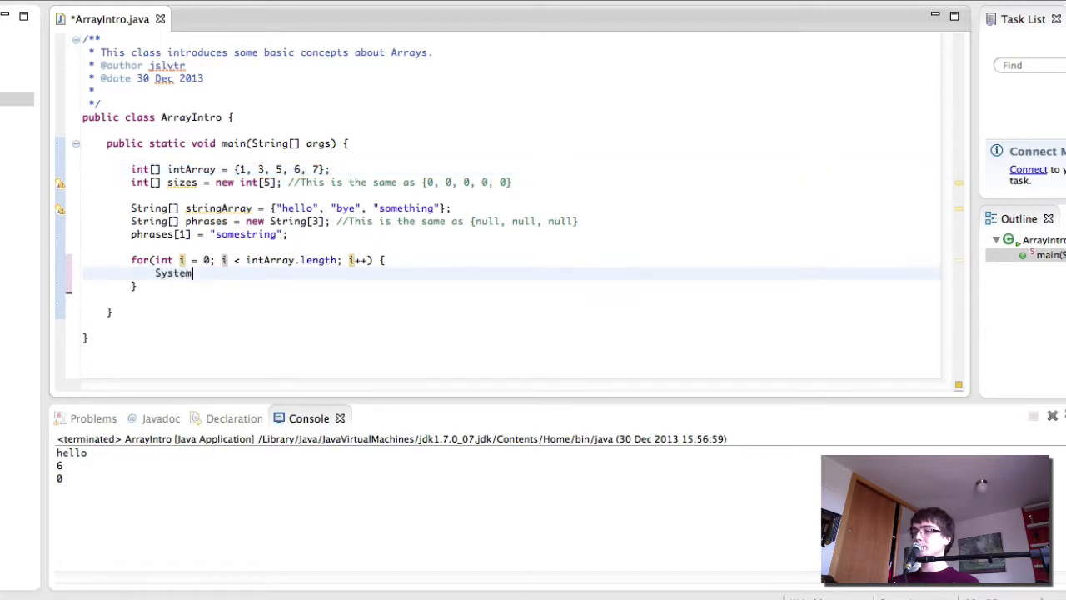
{"action": "type", "text": ".out.println()"}
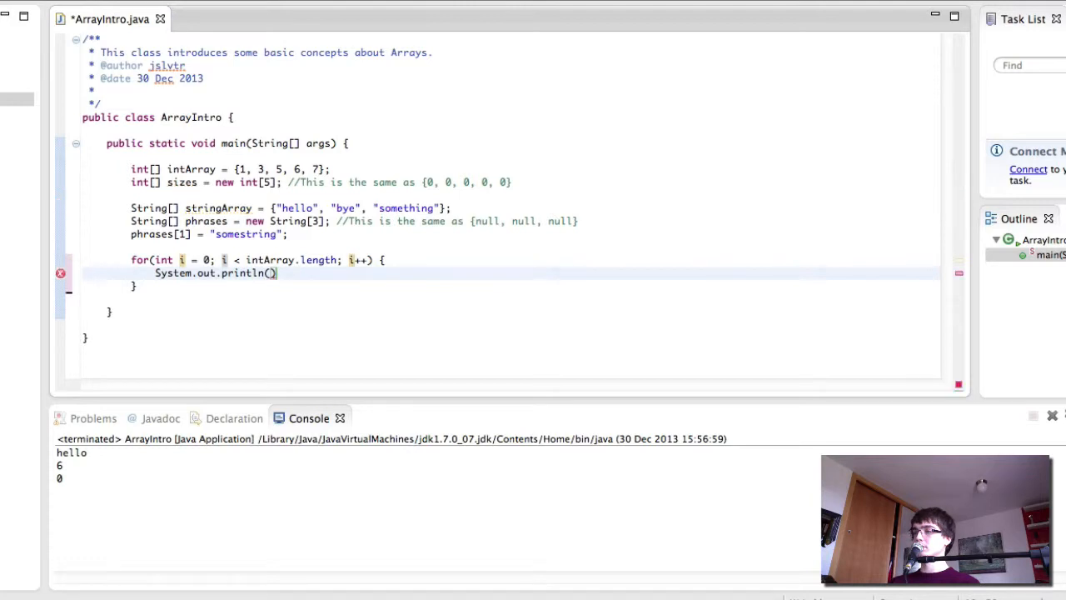
{"action": "type", "text": "intArray[i]"}
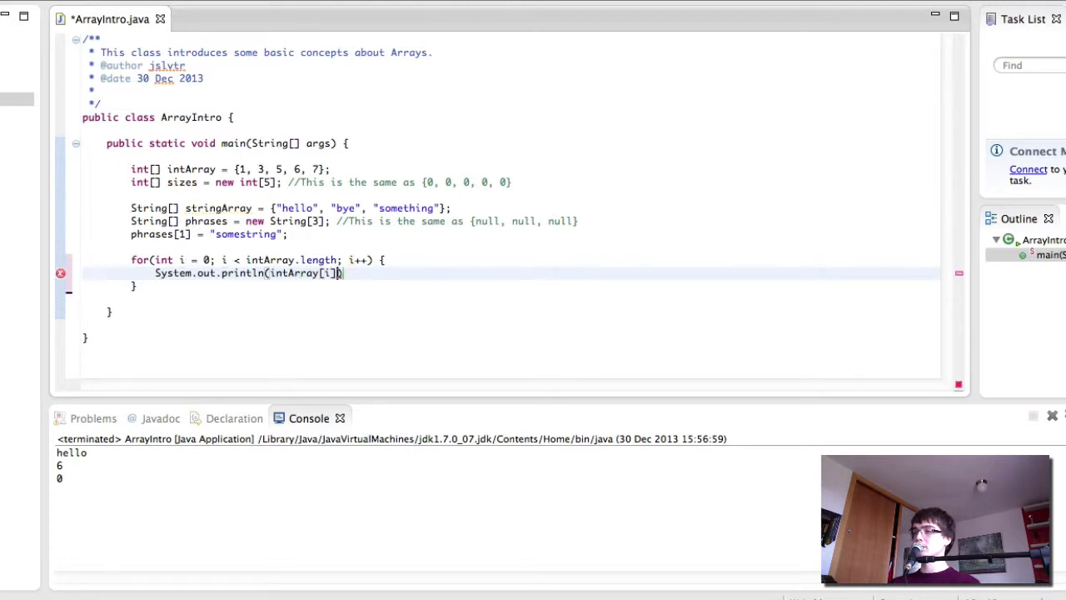
{"action": "type", "text": ";"}
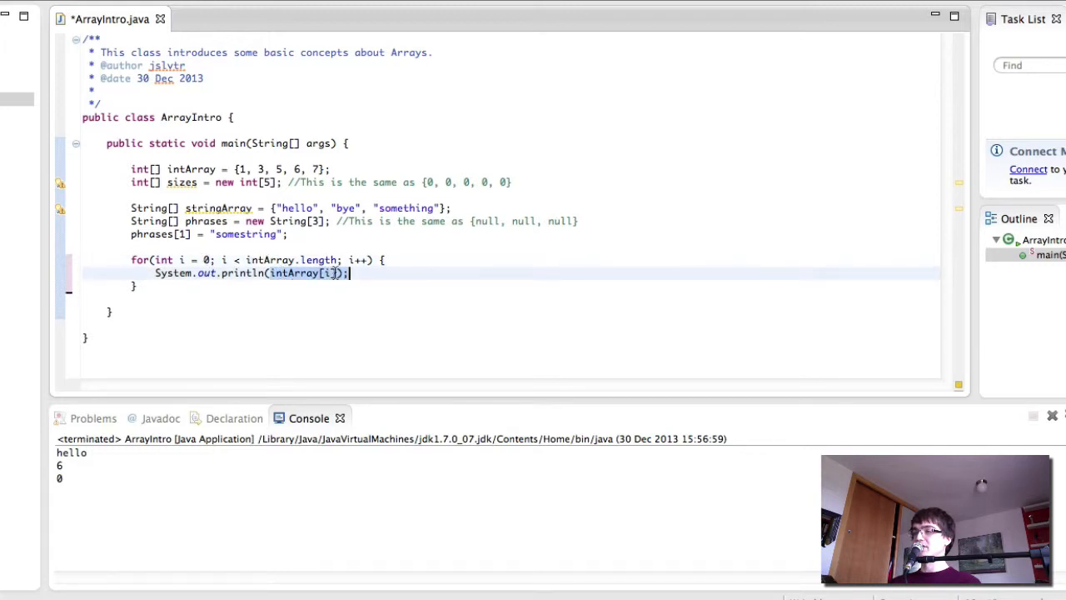
{"action": "left_click", "coordinate": [204, 259]}
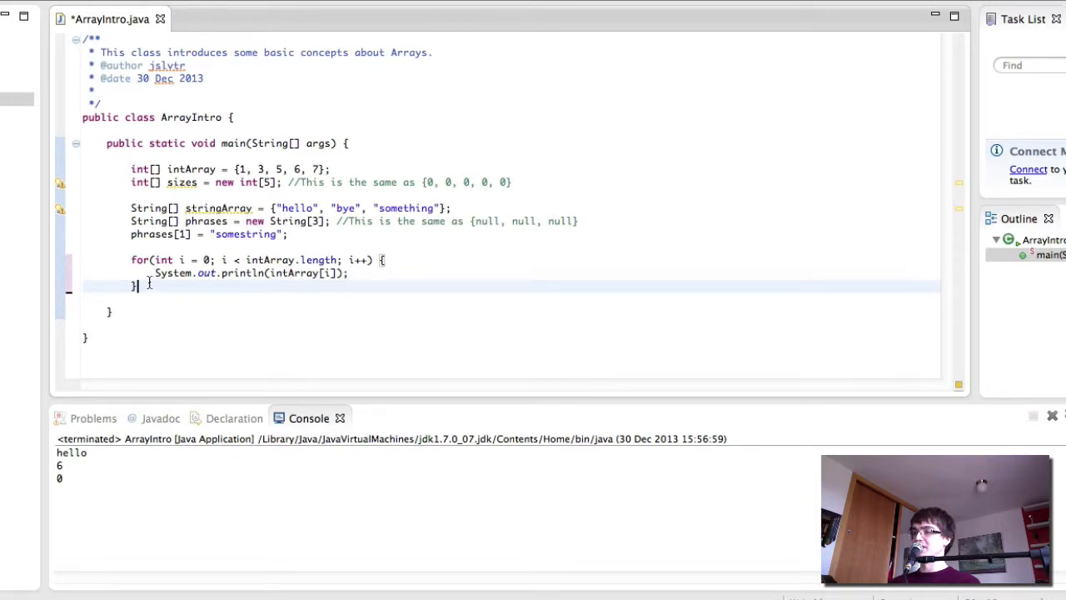
{"action": "mouse_move", "coordinate": [146, 303]}
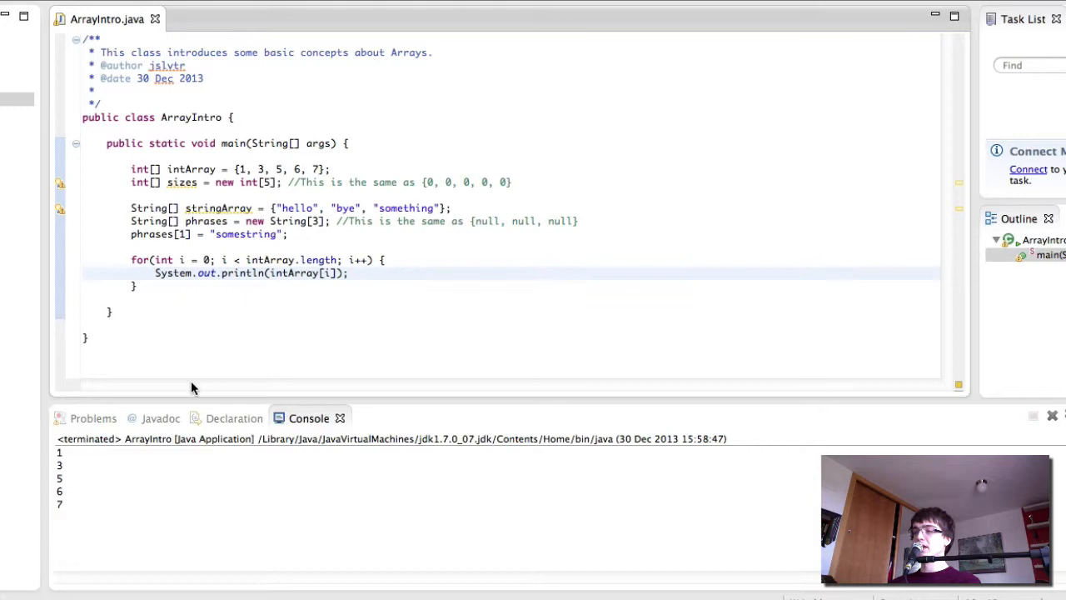
Save and run ArrayIntro so the console prints 1, 3, 5, 6, 7.
{"action": "left_click", "coordinate": [184, 310]}
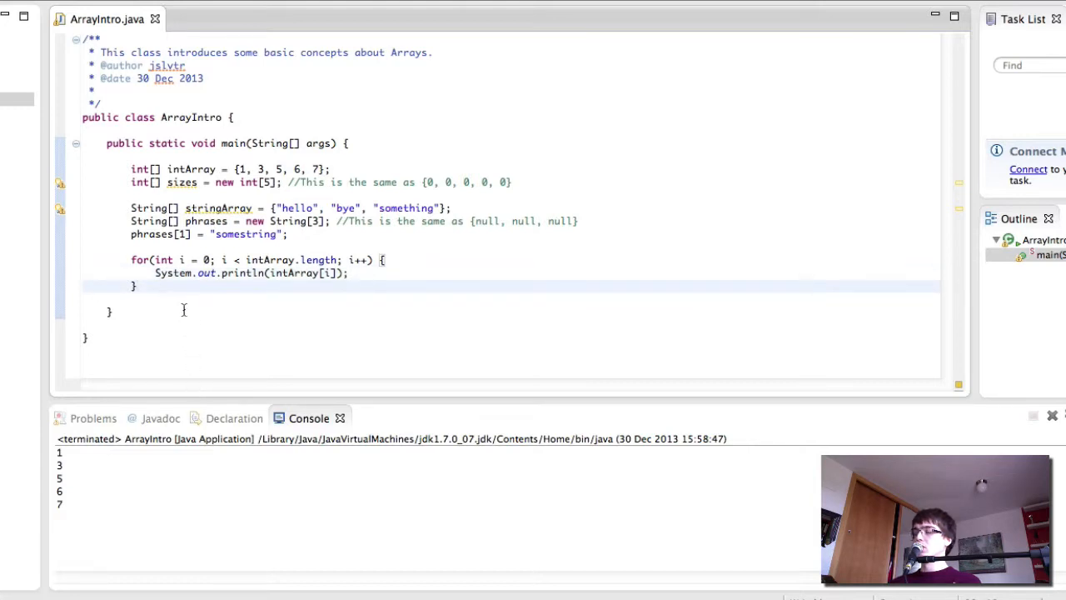
Add a second loop header for(int j = 0; j < stringArray.length; j++) with an opening brace.
{"action": "type", "text": "for()"}
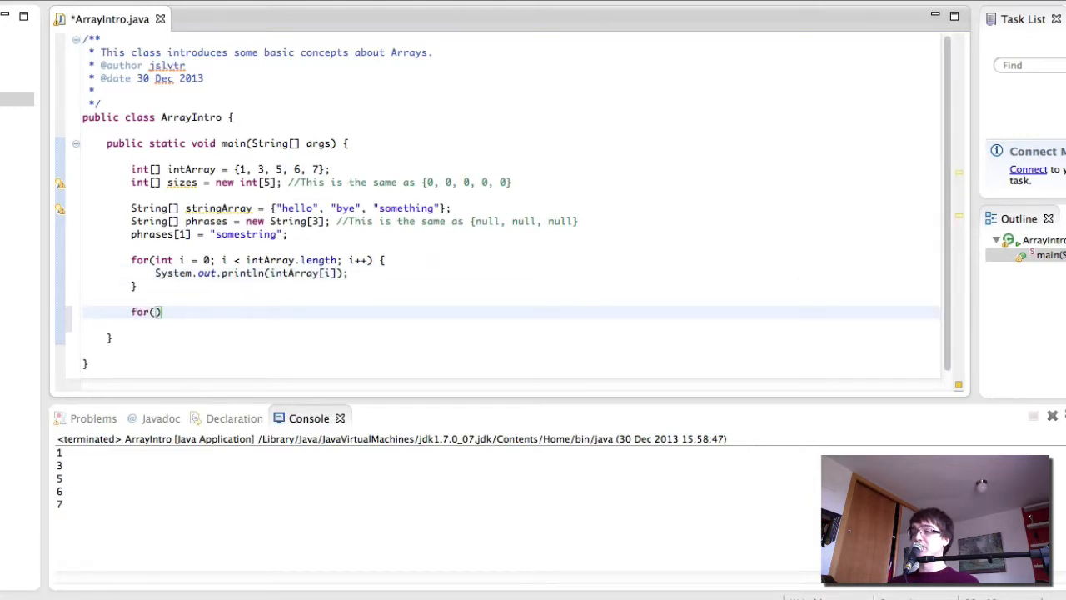
{"action": "type", "text": "int j = 0"}
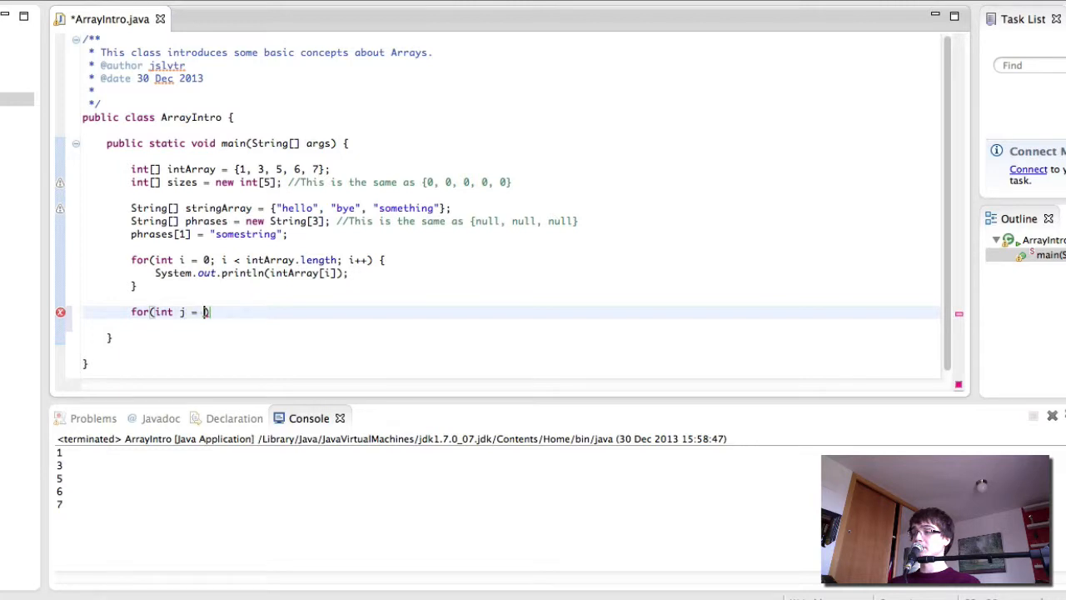
{"action": "type", "text": "0;)"}
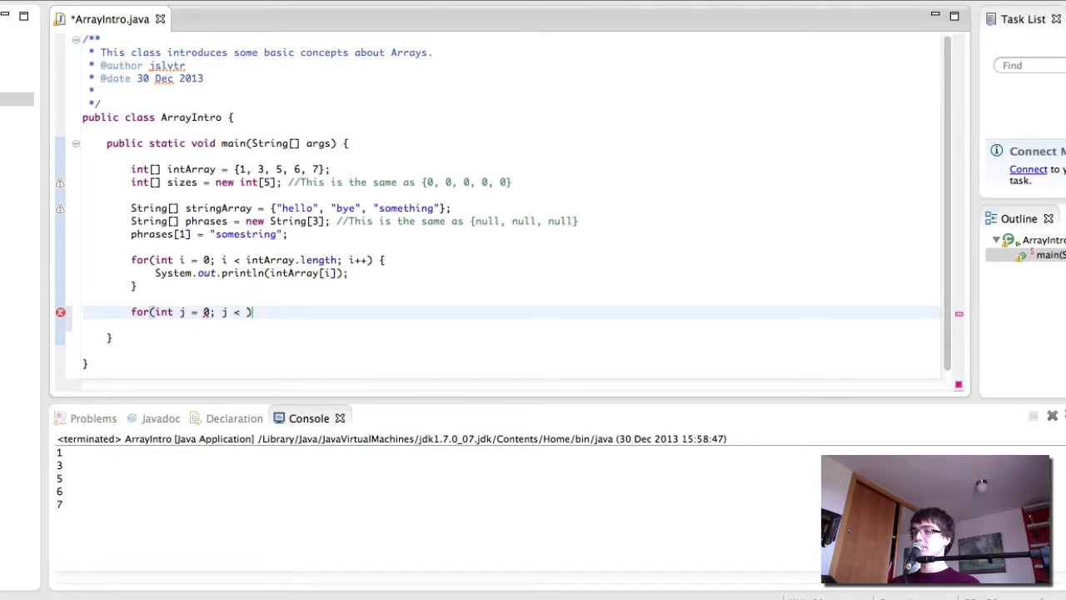
{"action": "type", "text": "stringArray.len"}
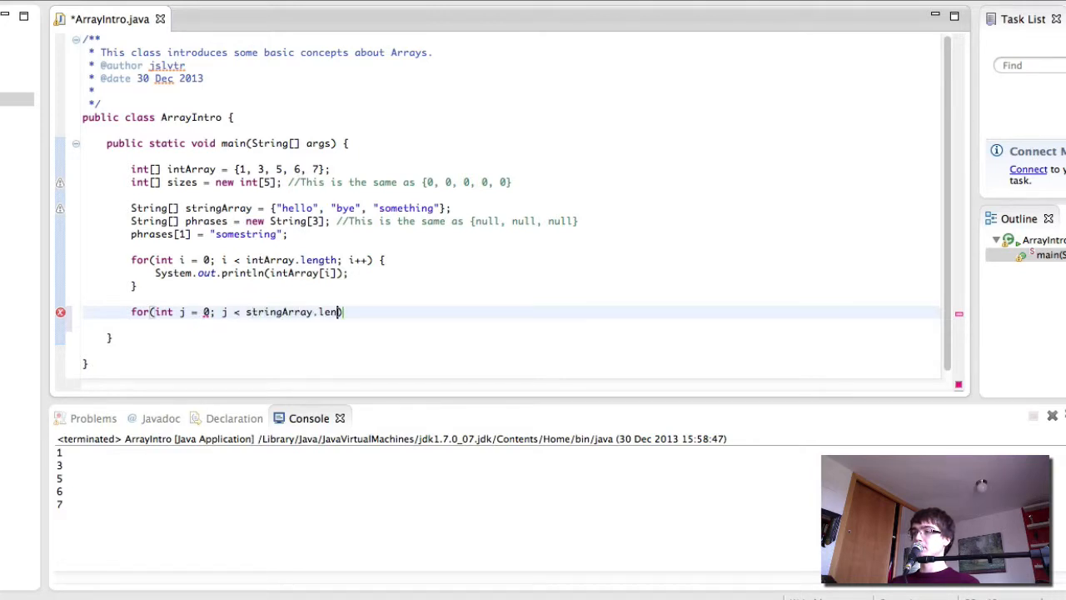
{"action": "type", "text": "gth; j++)"}
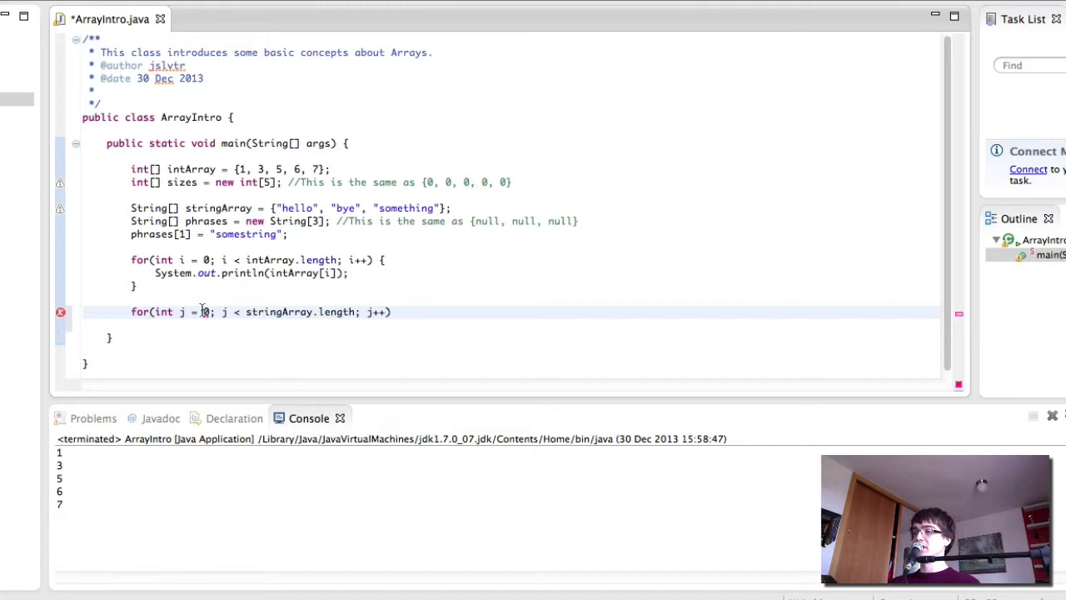
{"action": "type", "text": "{"}
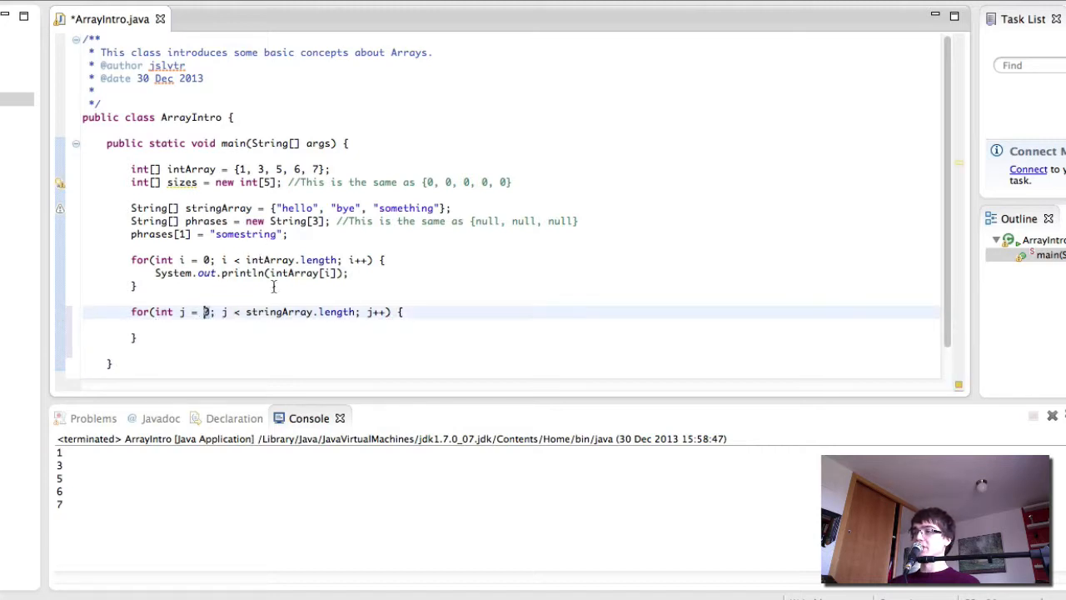
{"action": "left_click", "coordinate": [450, 208]}
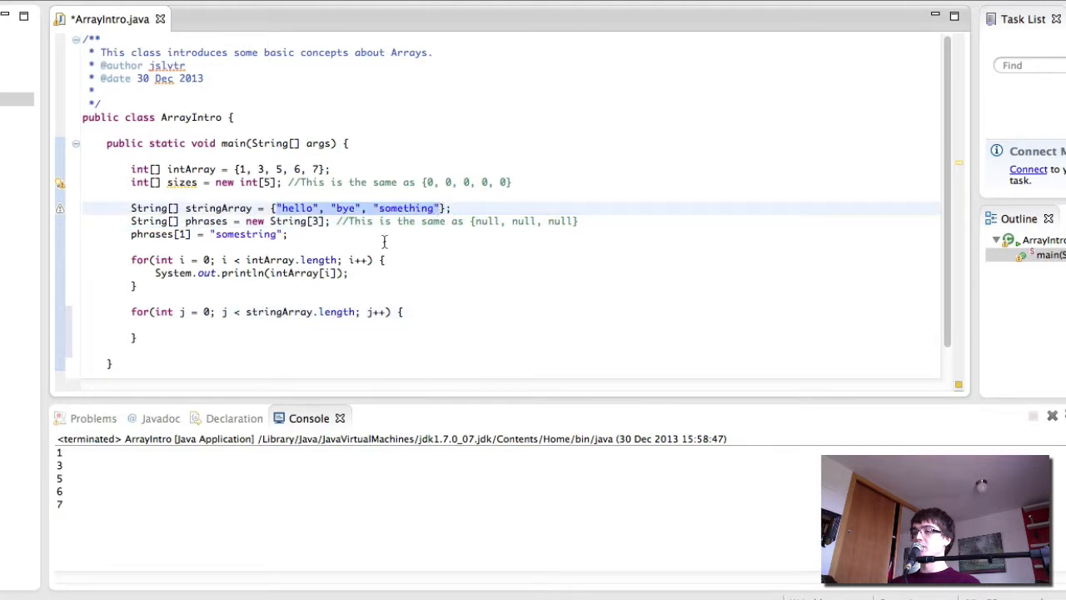
Write System.out.println(stringArray[j]); inside the second loop's body.
{"action": "left_click", "coordinate": [155, 325]}
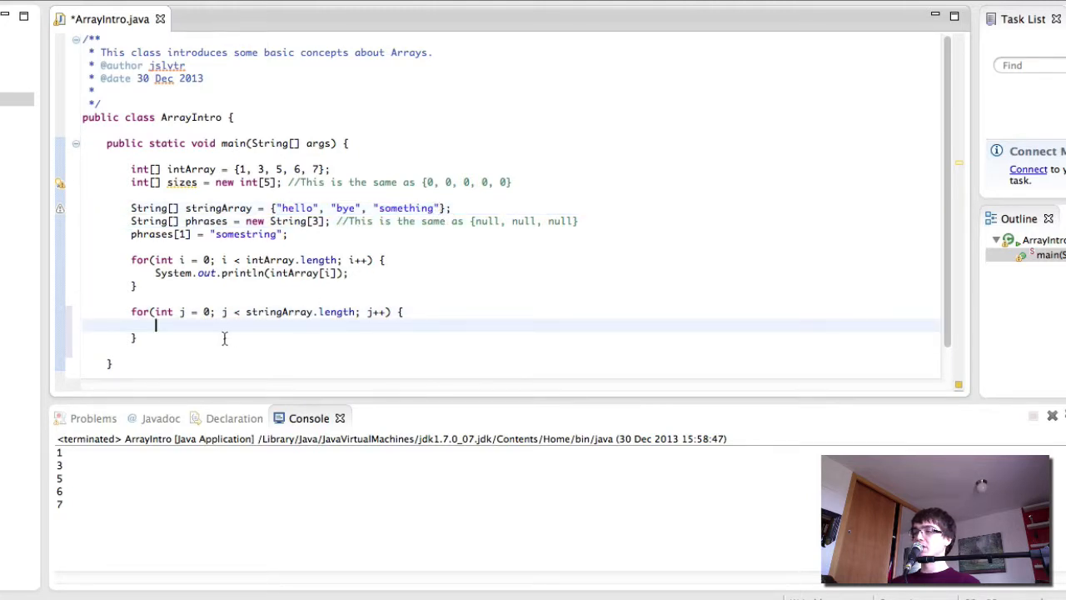
{"action": "type", "text": "System.out.println("}
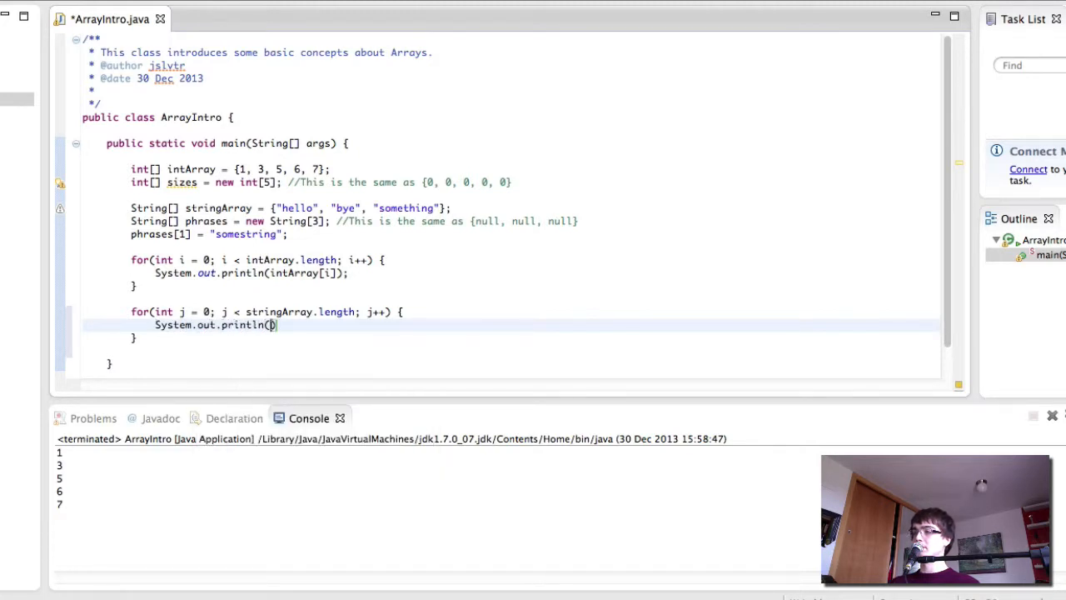
{"action": "type", "text": "stringArray[j]"}
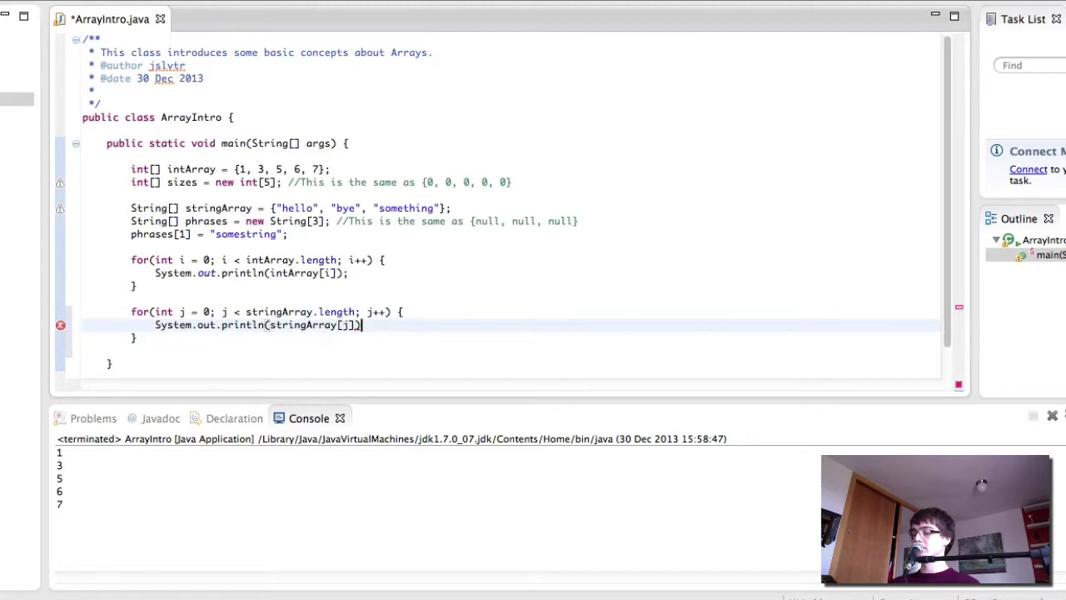
{"action": "type", "text": ";"}
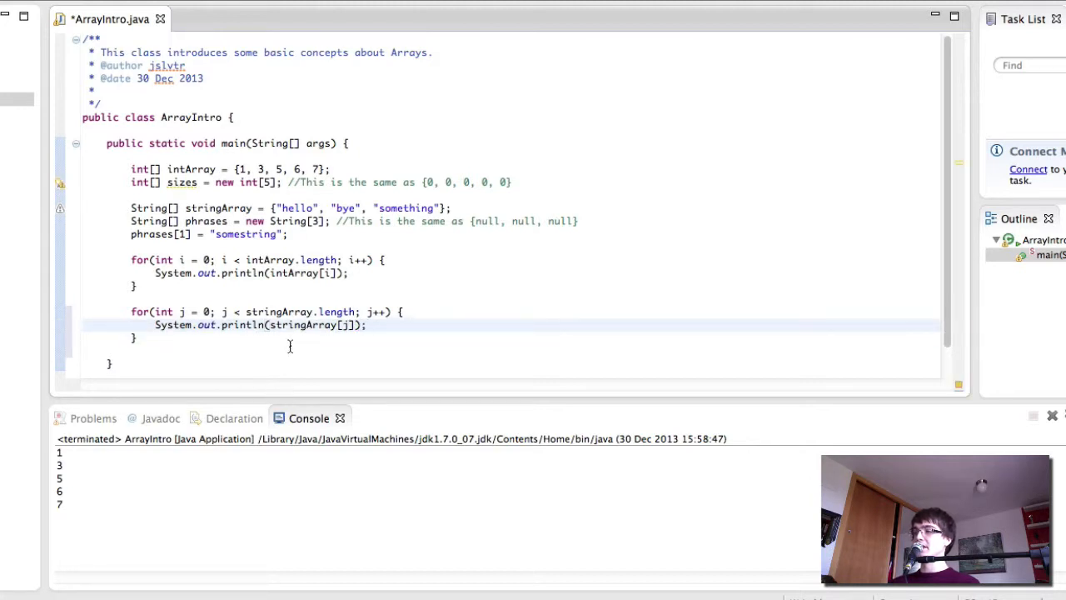
{"action": "mouse_move", "coordinate": [303, 325]}
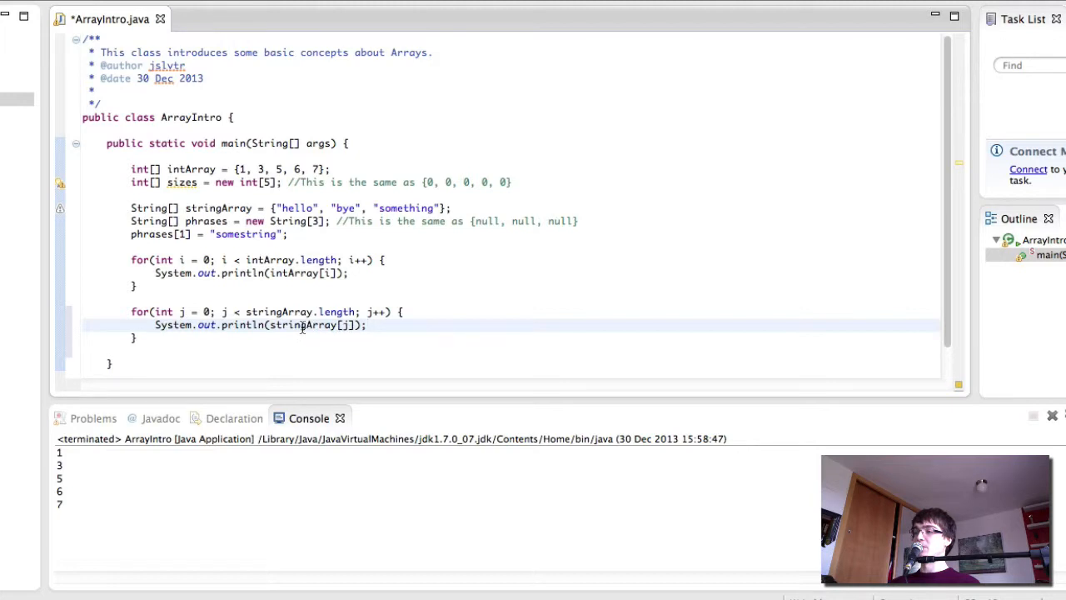
{"action": "double_click", "coordinate": [306, 325]}
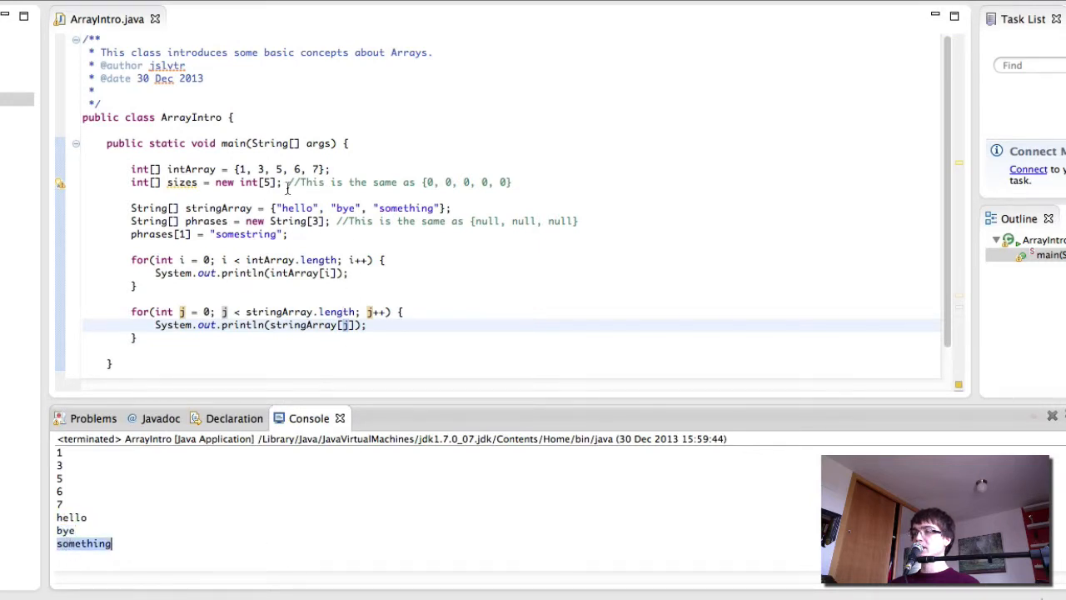
{"action": "mouse_move", "coordinate": [415, 248]}
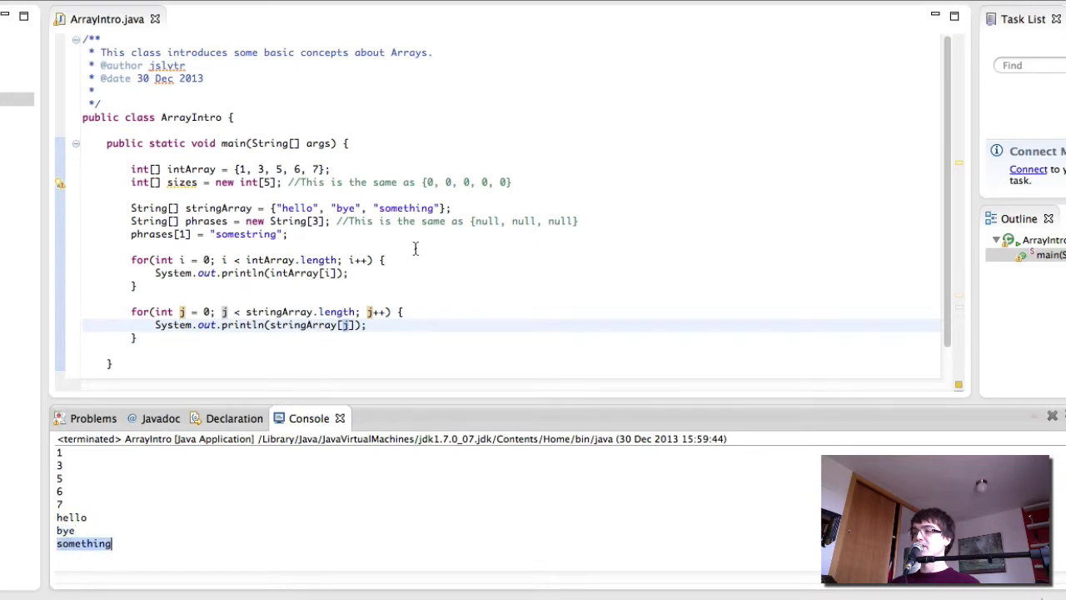
{"action": "mouse_move", "coordinate": [406, 279]}
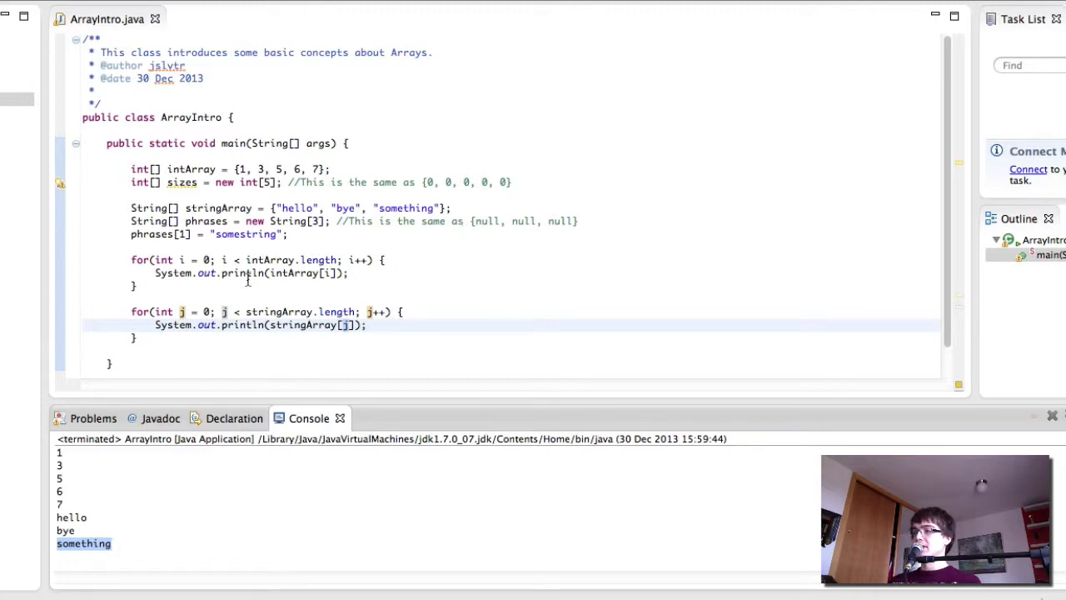
{"action": "mouse_move", "coordinate": [305, 335]}
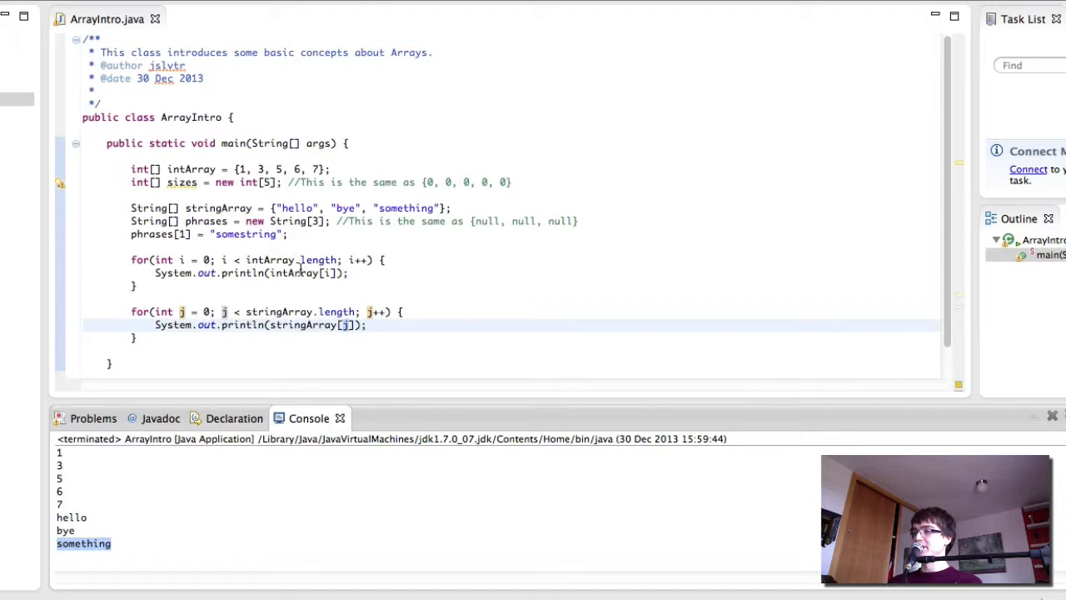
{"action": "mouse_move", "coordinate": [296, 273]}
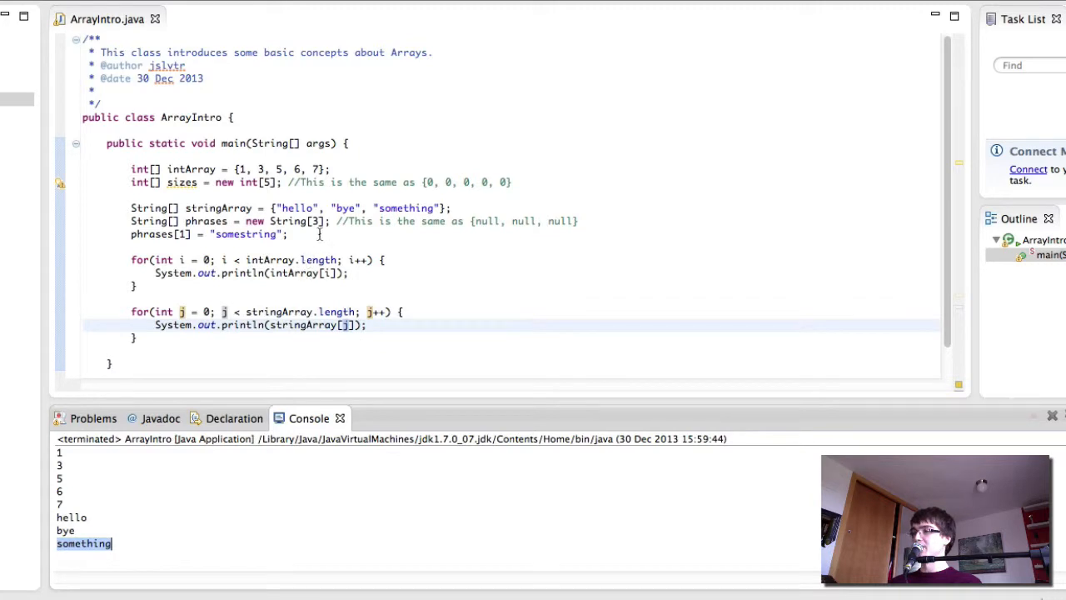
Save and run ArrayIntro, printing 1 3 5 6 7 then hello, bye, something.
{"action": "left_click", "coordinate": [235, 169]}
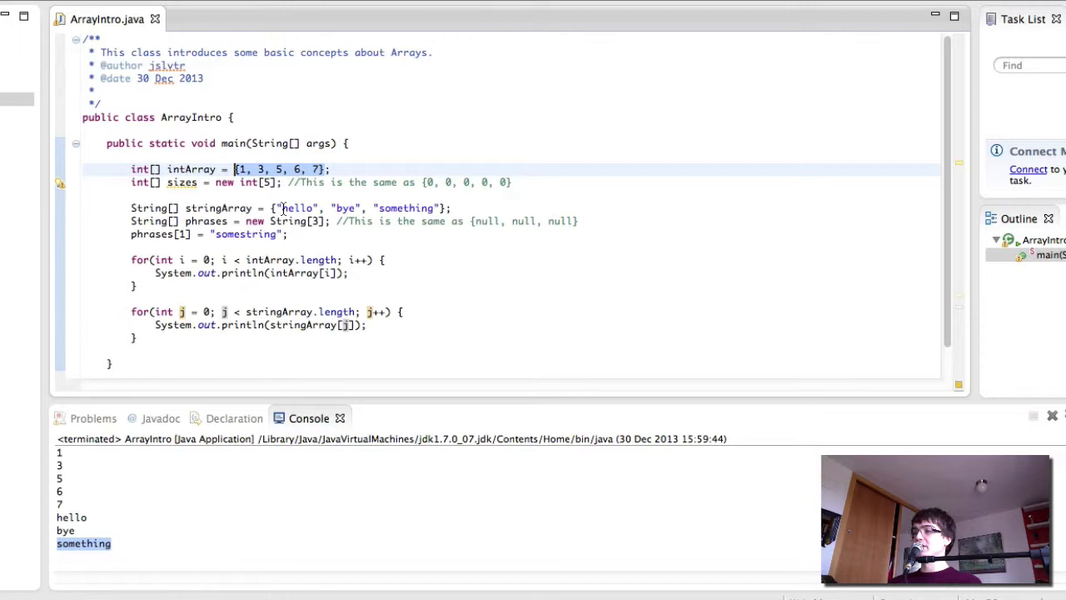
{"action": "left_click", "coordinate": [297, 208]}
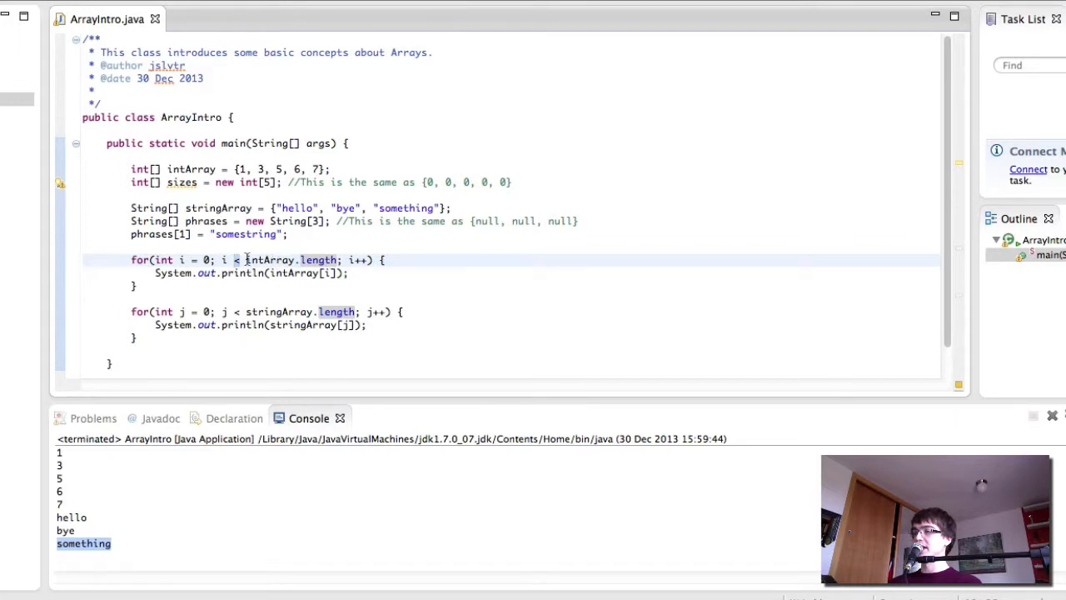
Change the first loop to i <= intArray.length and run, causing ArrayIndexOutOfBoundsException: 5.
{"action": "type", "text": "="}
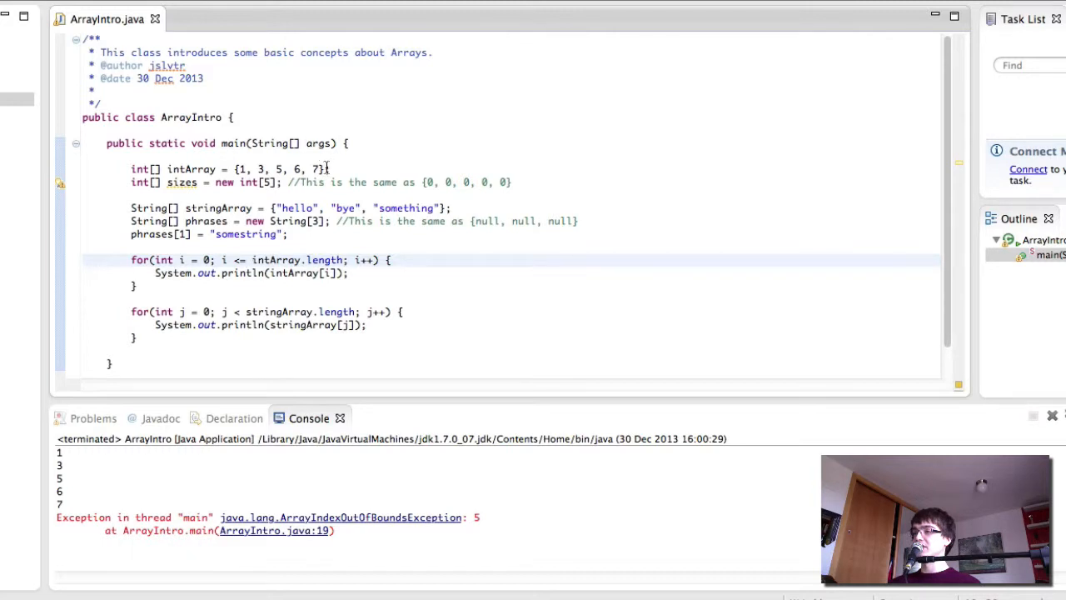
{"action": "mouse_move", "coordinate": [249, 290]}
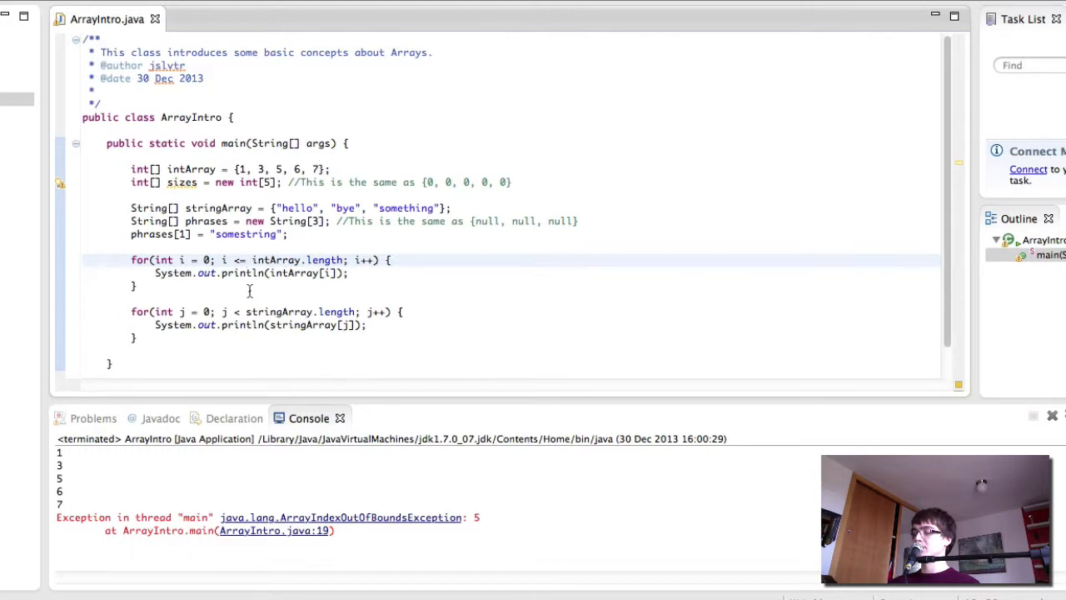
{"action": "left_click", "coordinate": [236, 260]}
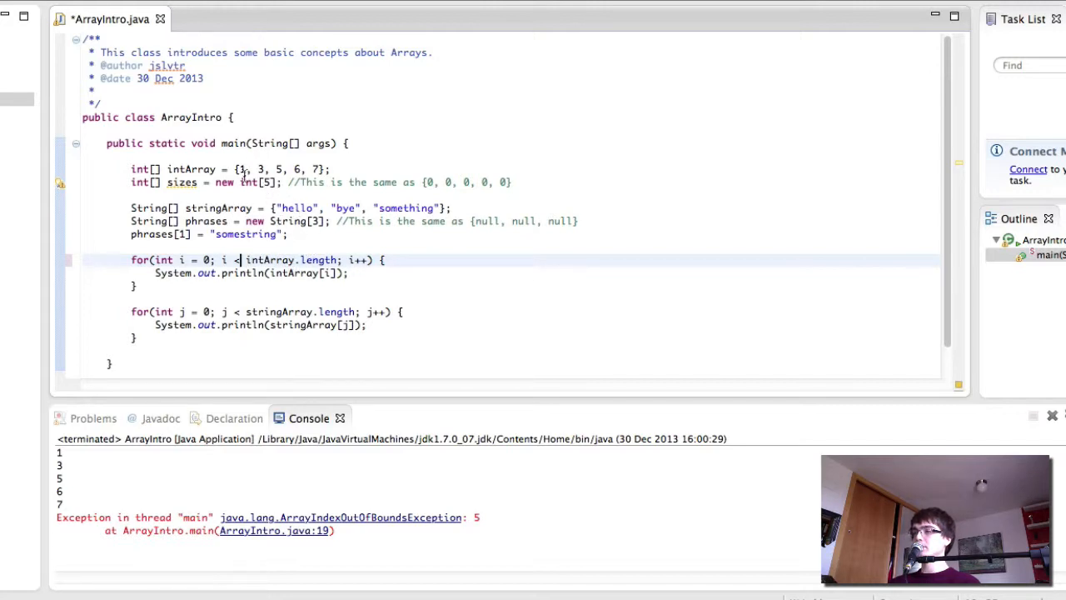
{"action": "mouse_move", "coordinate": [413, 301]}
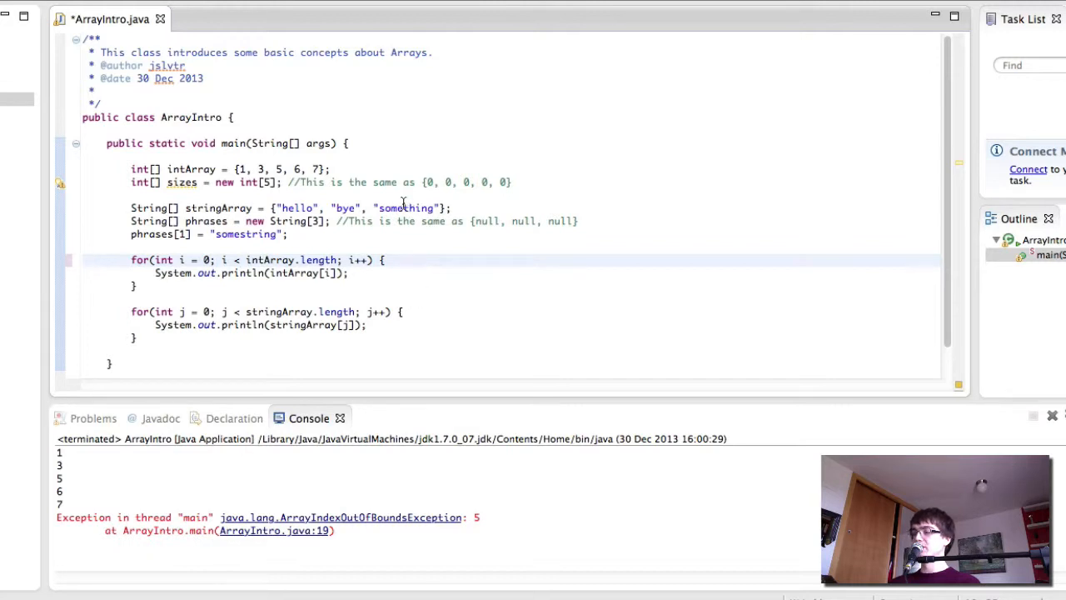
{"action": "mouse_move", "coordinate": [431, 269]}
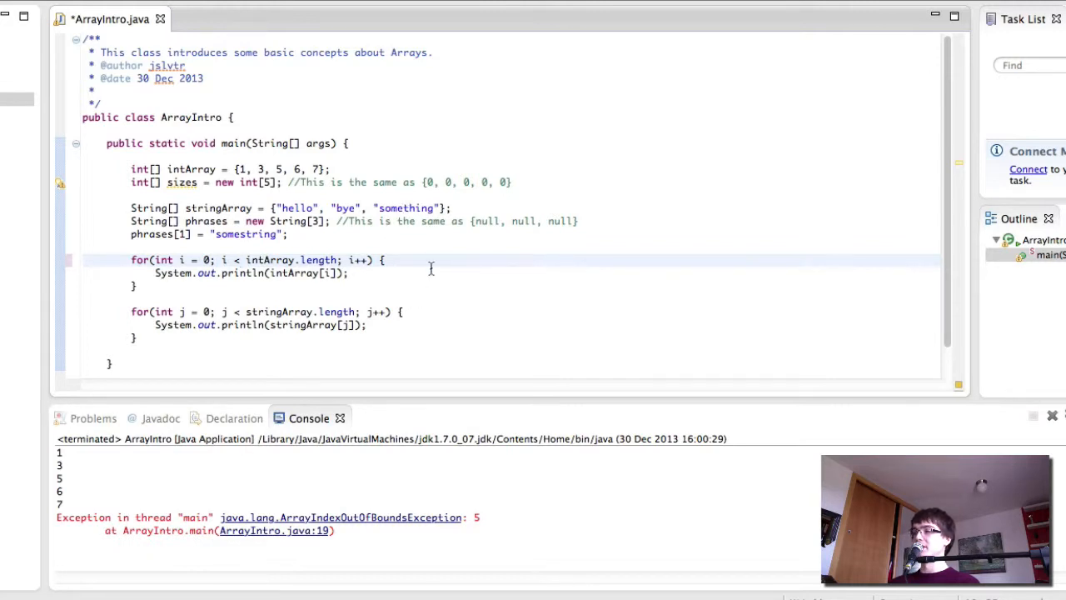
Remove the equals sign so the first loop reads i < intArray.length again.
{"action": "left_click", "coordinate": [240, 259]}
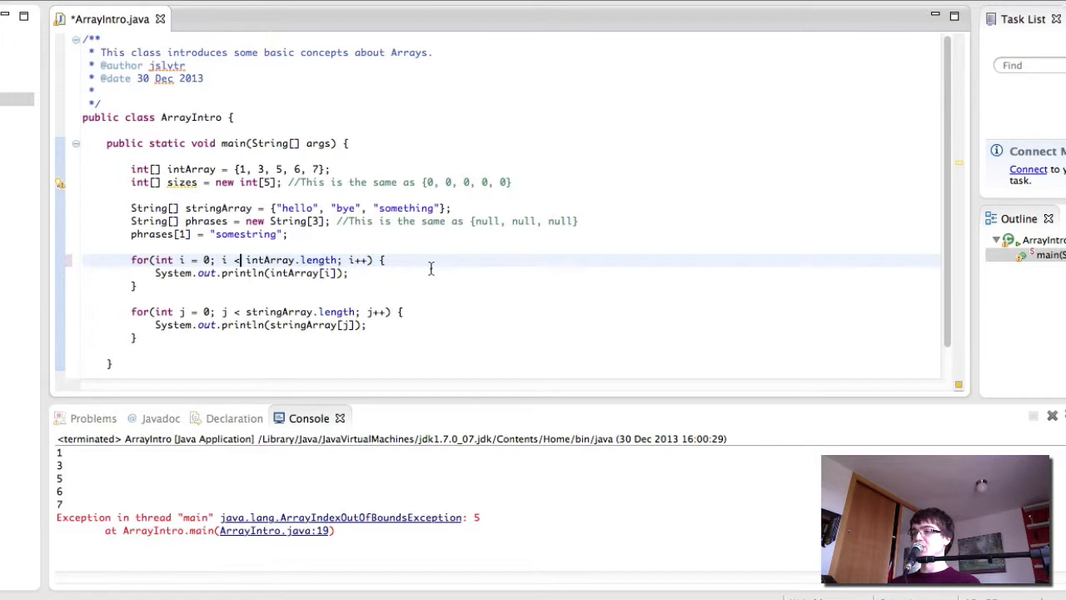
{"action": "mouse_move", "coordinate": [443, 295]}
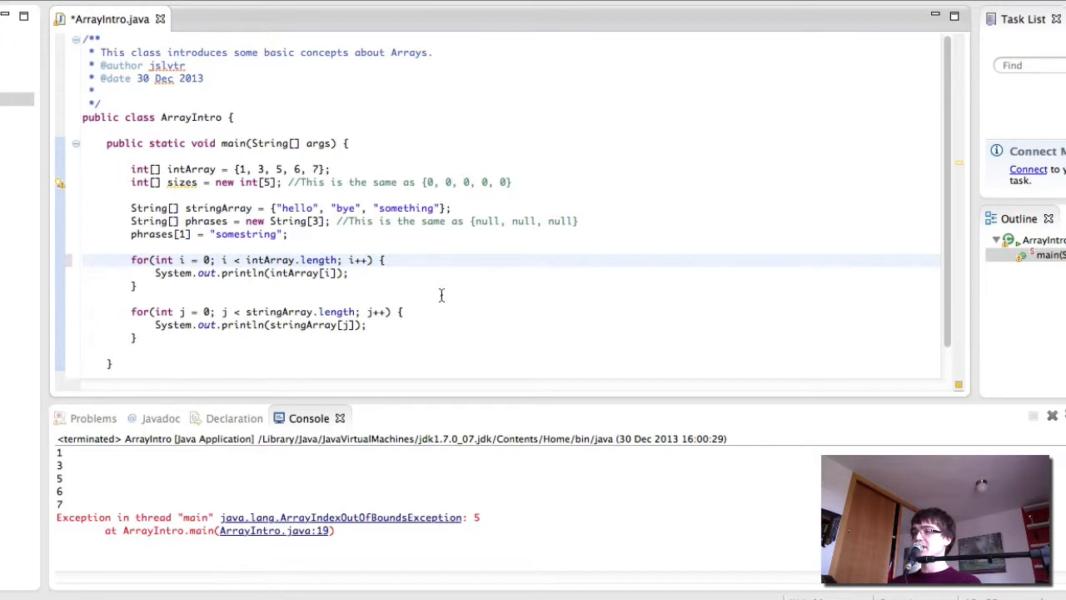
{"action": "mouse_move", "coordinate": [423, 298]}
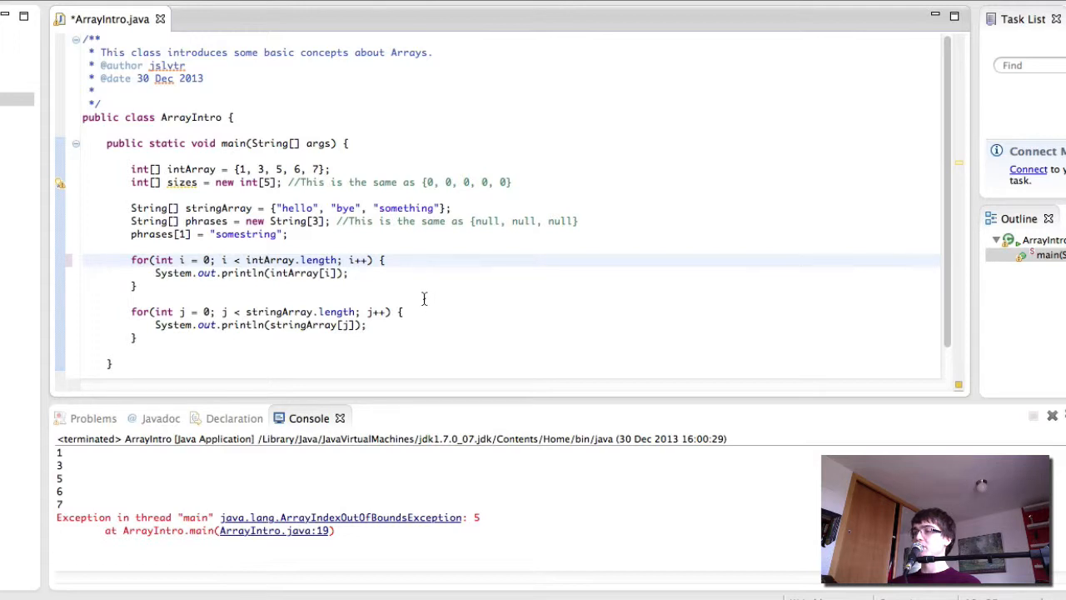
{"action": "mouse_move", "coordinate": [398, 289]}
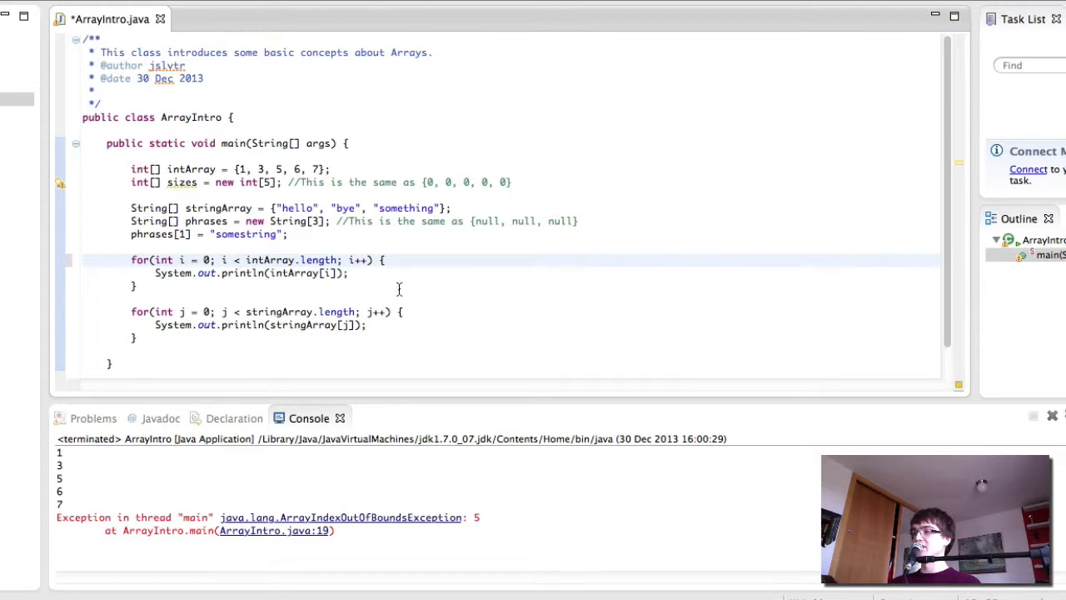